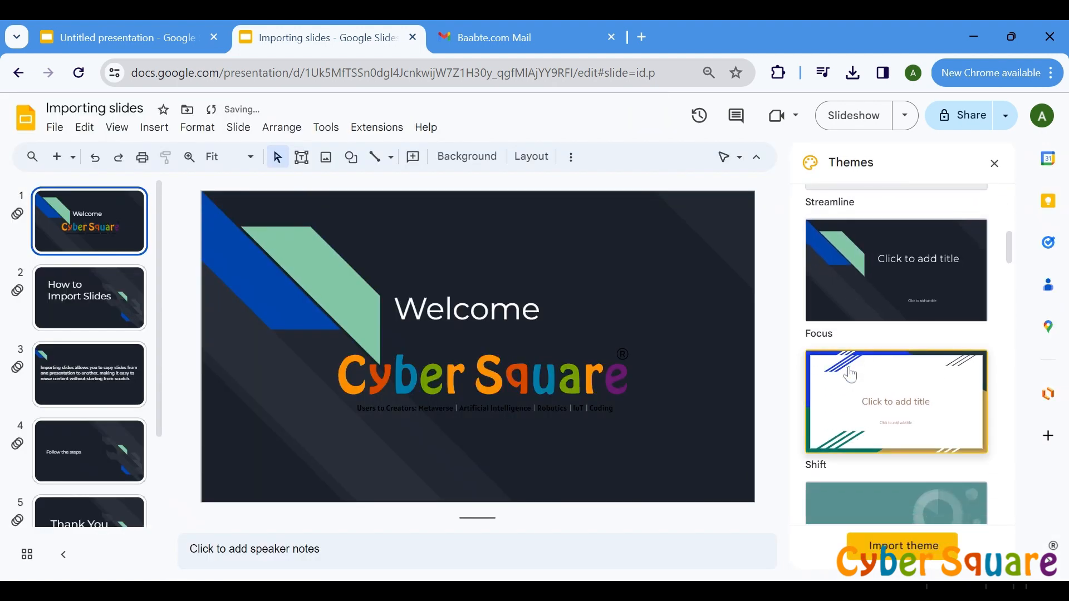
Step: Preview the Shift and Momentum themes on the deck, then settle back on Shift
{"action": "left_click", "coordinate": [895, 401]}
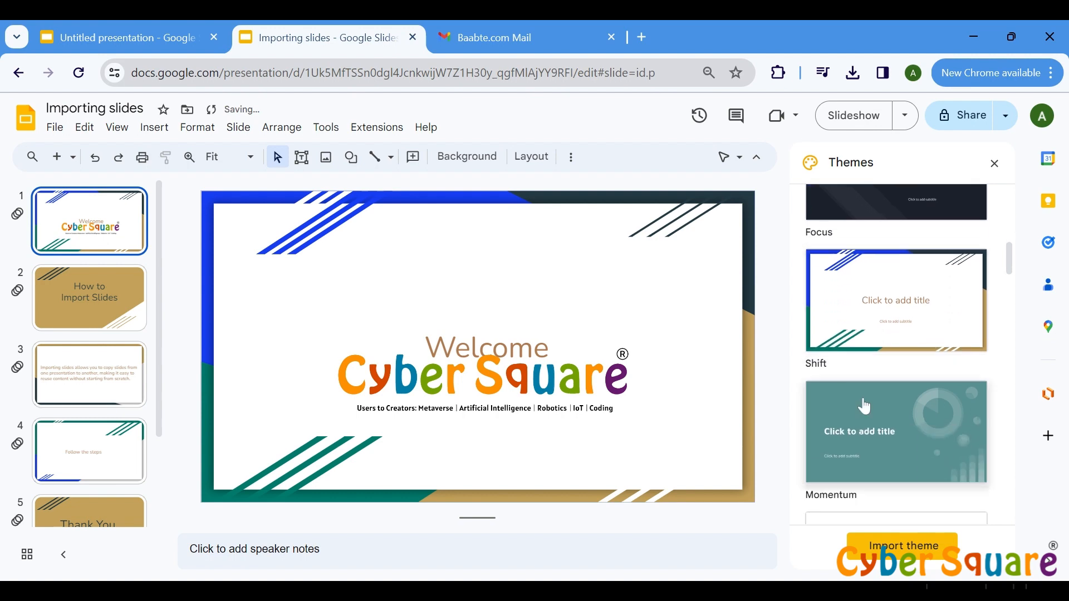
{"action": "left_click", "coordinate": [895, 433]}
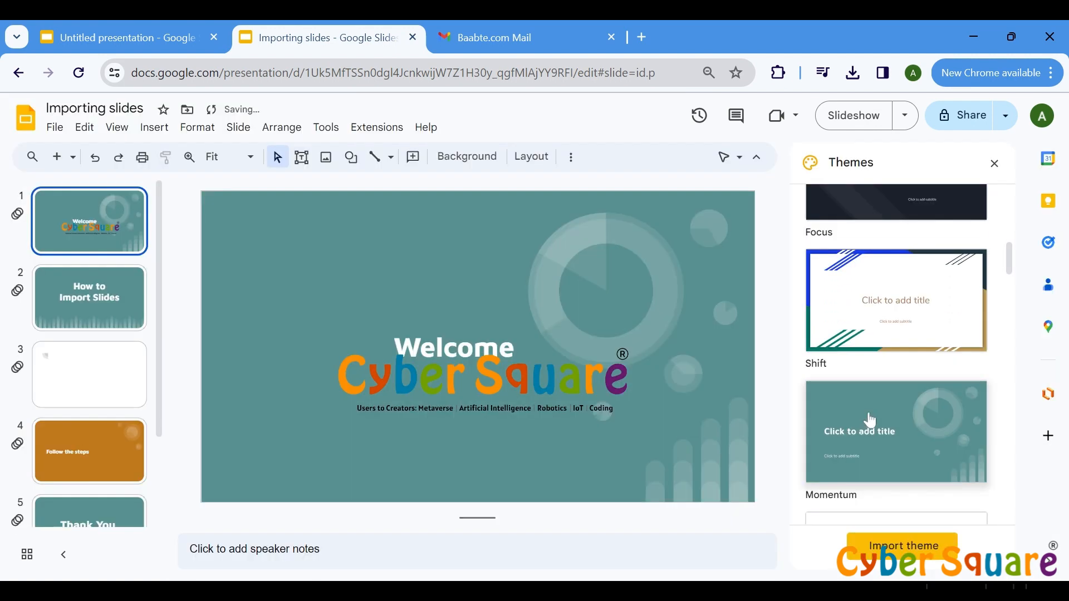
{"action": "left_click", "coordinate": [123, 38]}
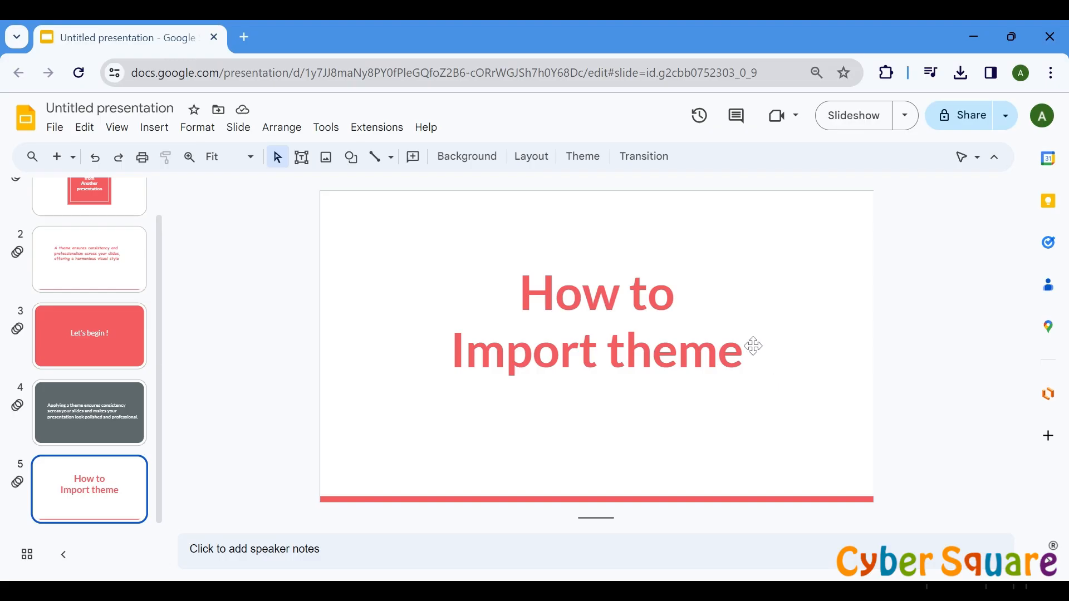
{"action": "mouse_move", "coordinate": [237, 128]}
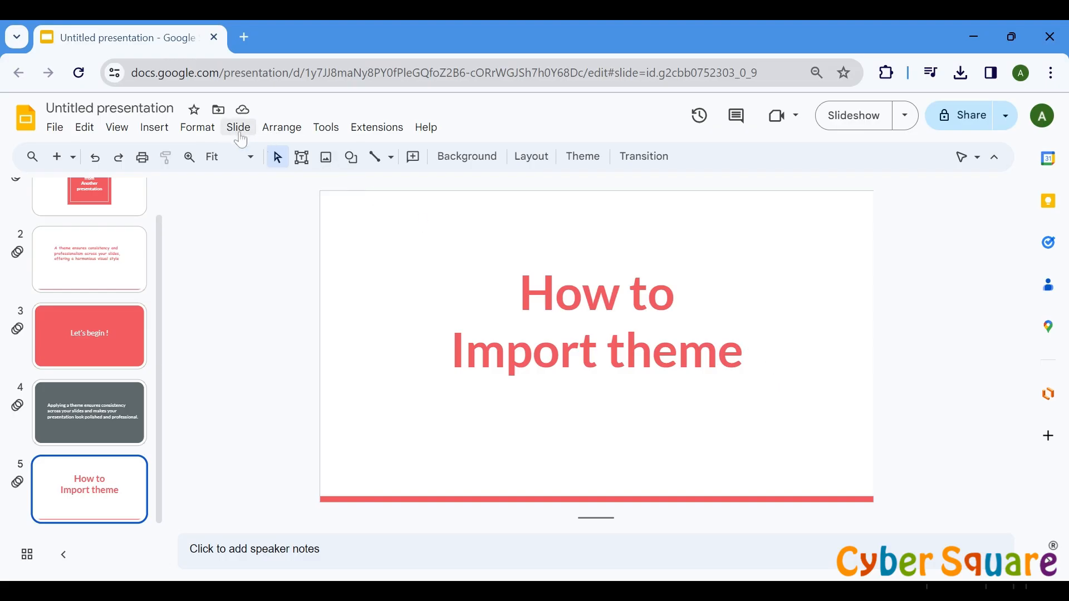
Step: Apply the Simple Dark theme to all five slides through Slide > Change theme
{"action": "left_click", "coordinate": [237, 128]}
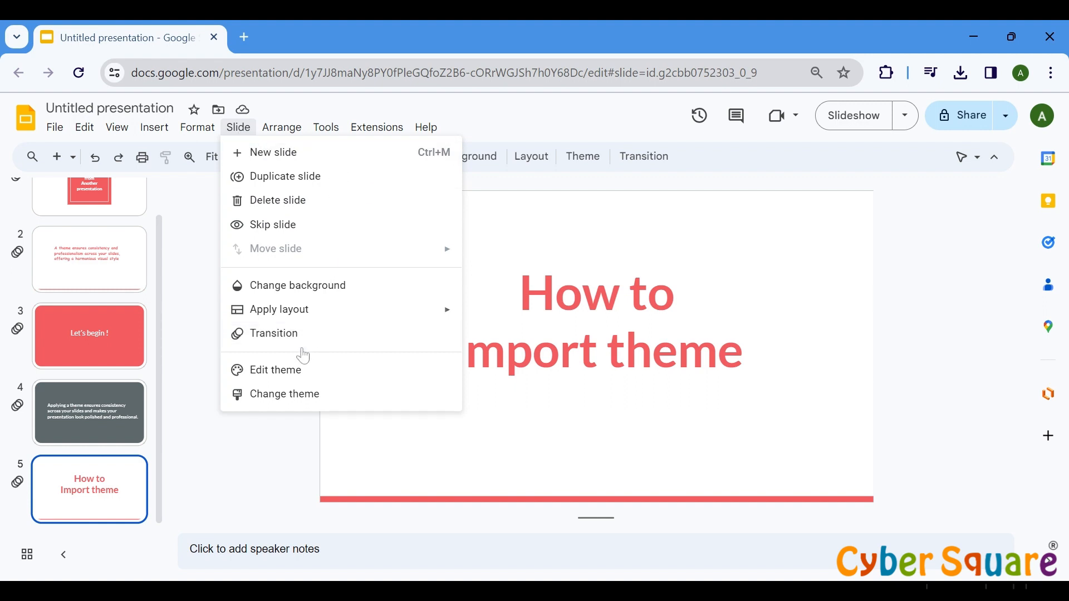
{"action": "mouse_move", "coordinate": [291, 399]}
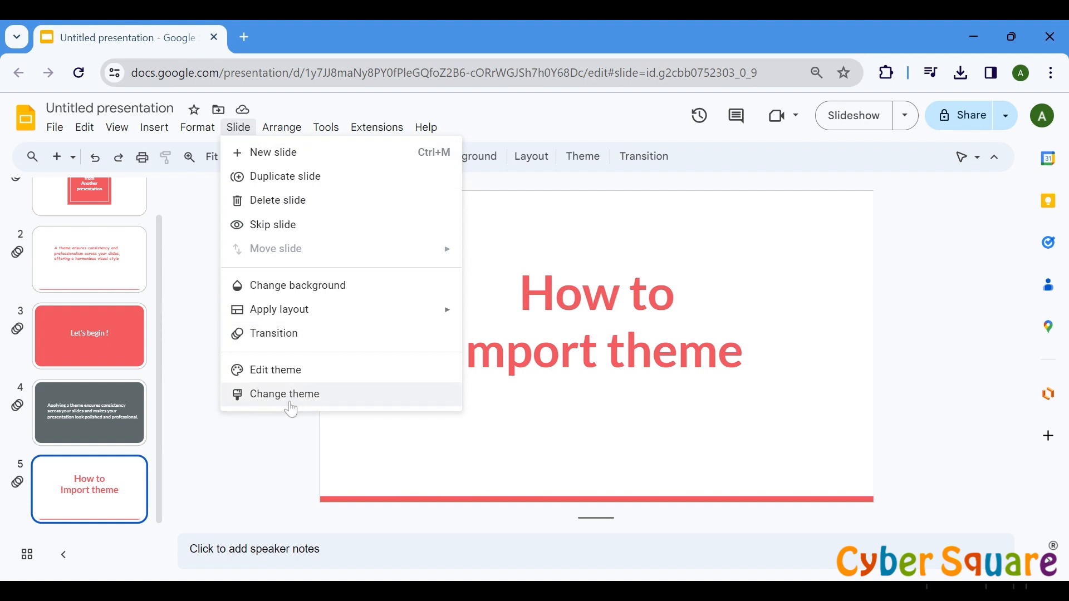
{"action": "left_click", "coordinate": [283, 394]}
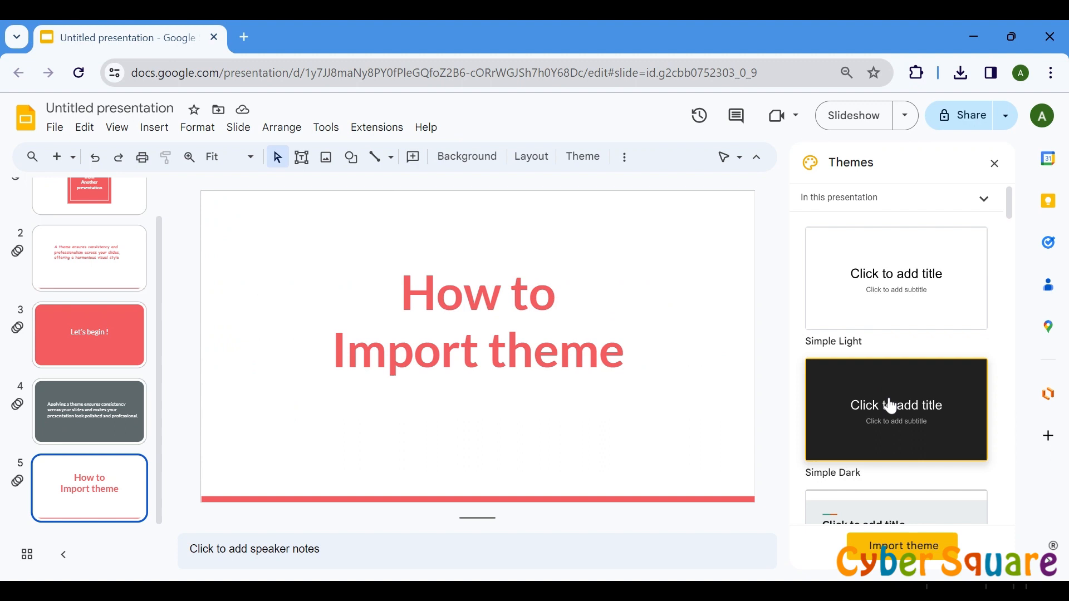
{"action": "left_click", "coordinate": [896, 410]}
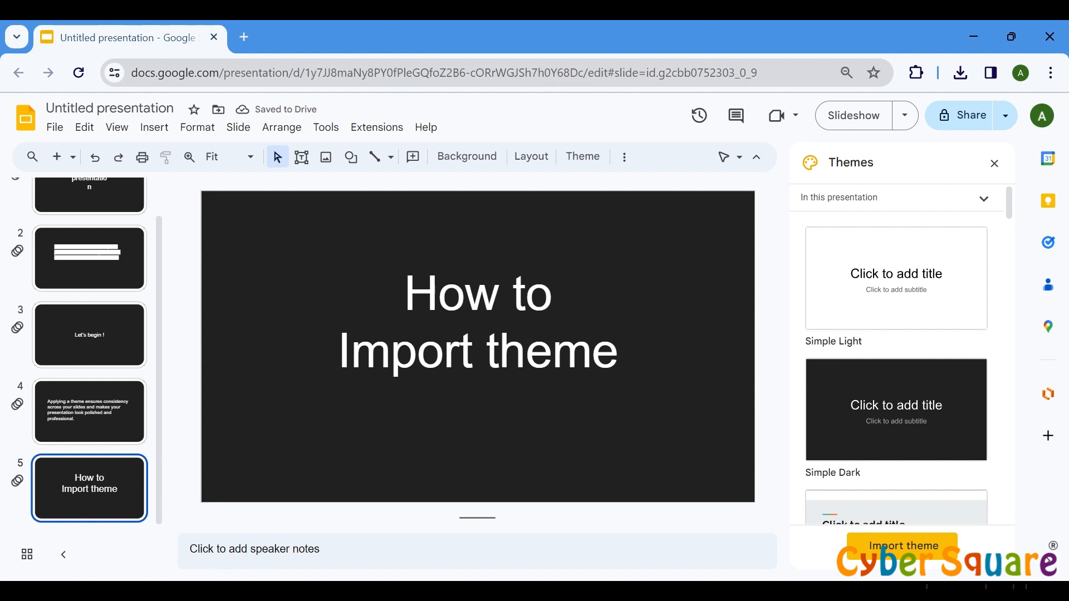
{"action": "scroll", "scroll_direction": "down", "scroll_amount": 3}
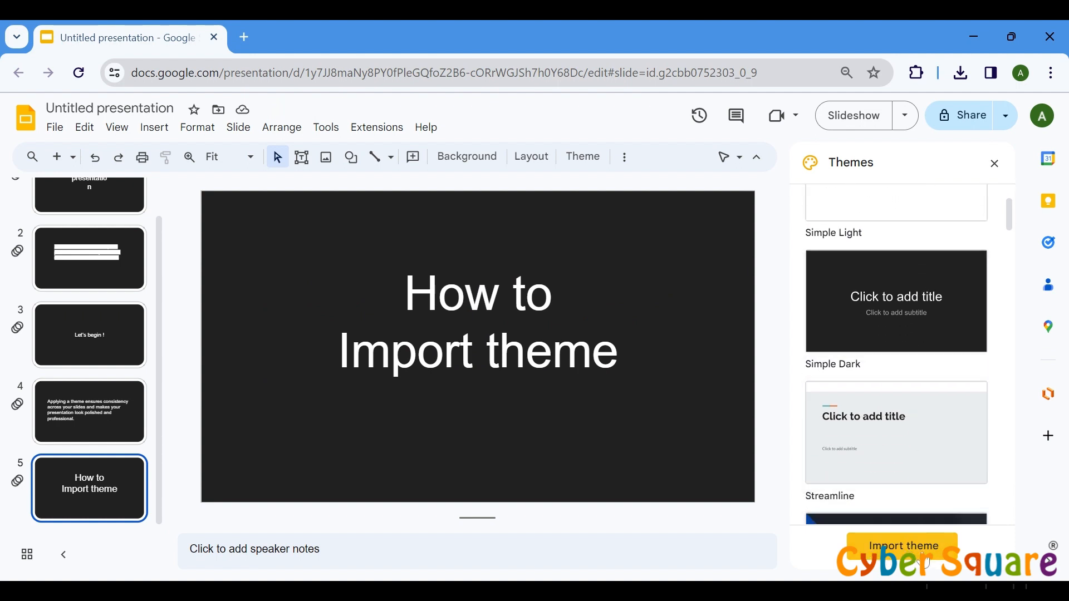
Step: Import the multicoloured-stripe theme from the Copy of Learn-Introduction deck
{"action": "left_click", "coordinate": [903, 545]}
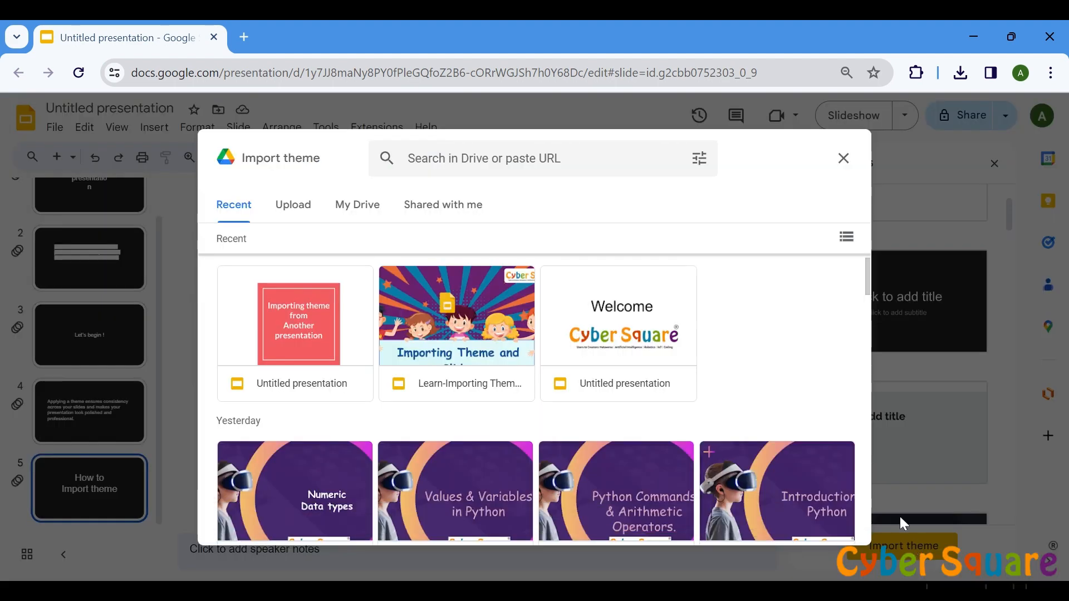
{"action": "scroll", "scroll_direction": "down", "scroll_amount": 3}
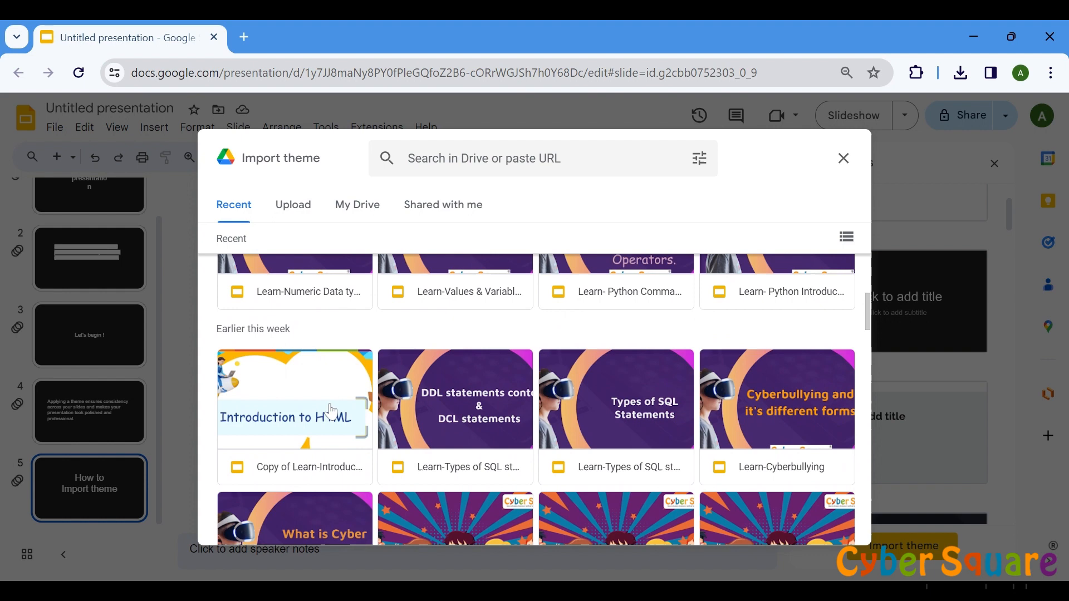
{"action": "left_click", "coordinate": [294, 398]}
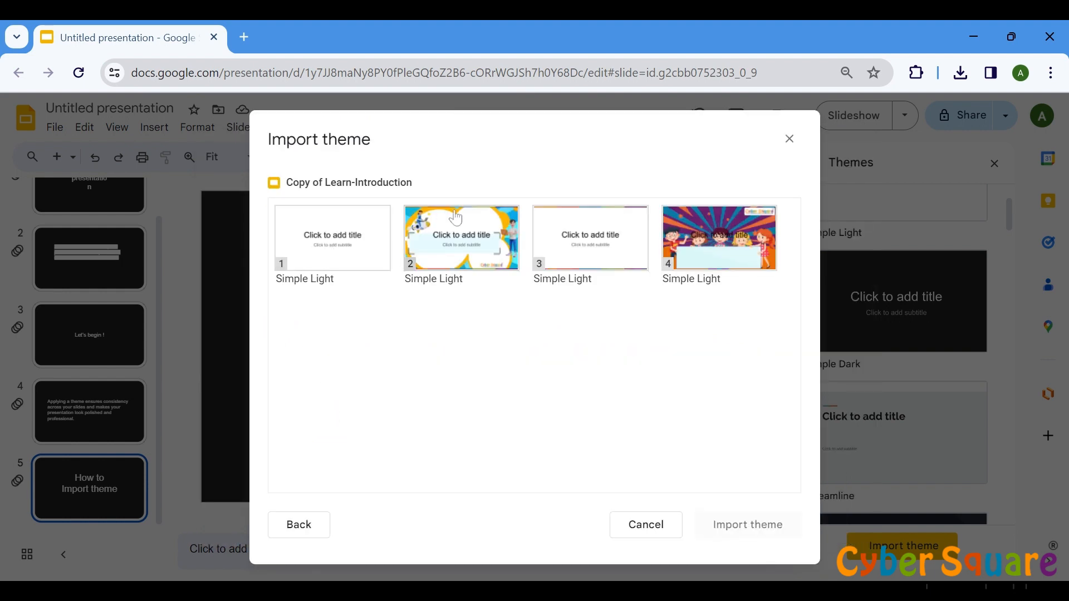
{"action": "left_click", "coordinate": [644, 524]}
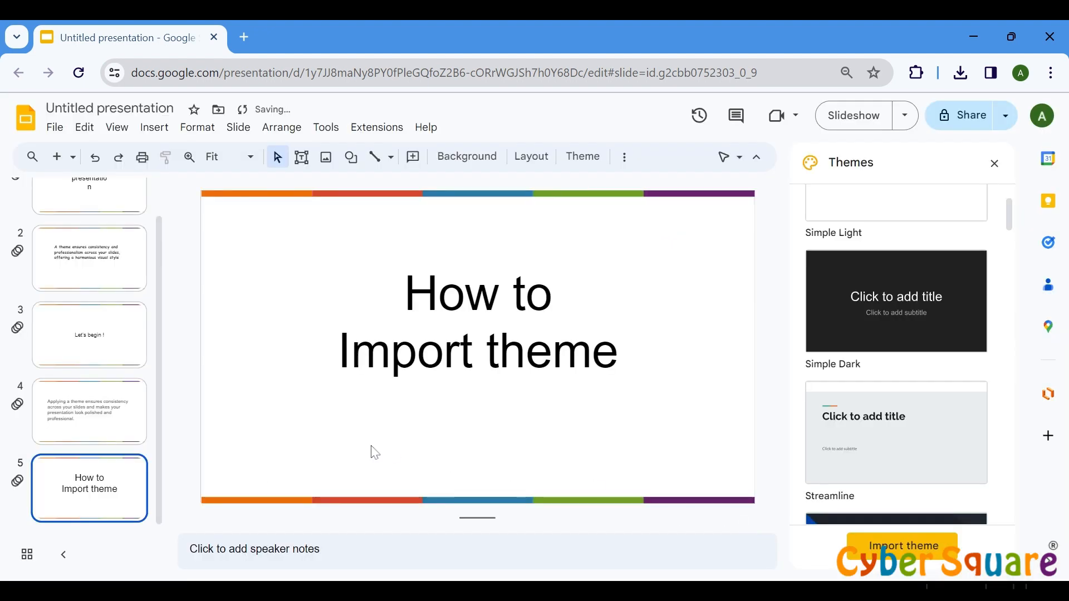
{"action": "left_click", "coordinate": [88, 334]}
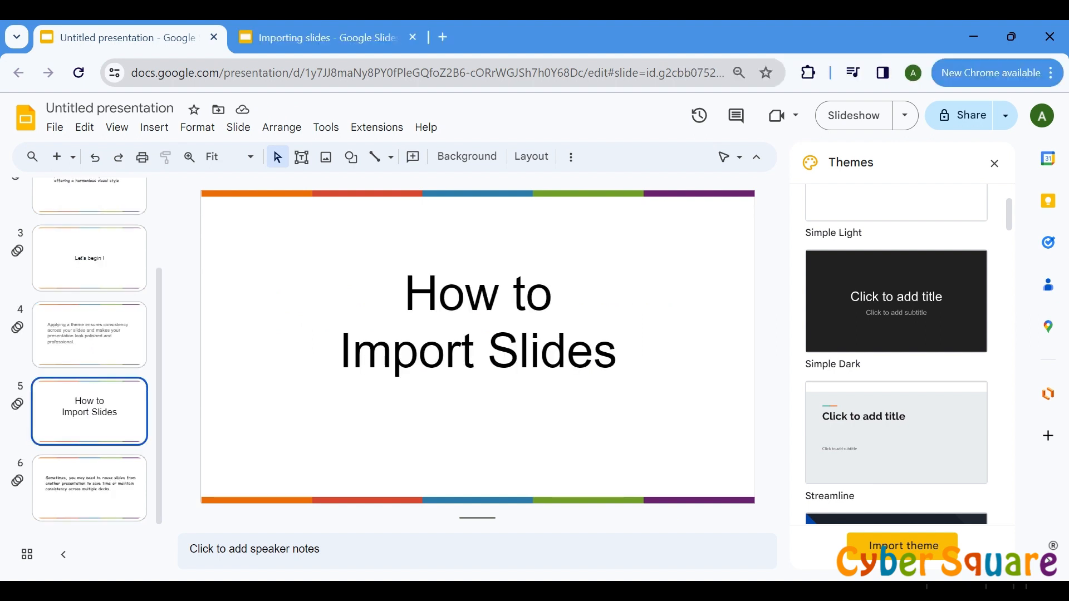
Step: Select slide 6, the slide about reusing slides from another presentation
{"action": "left_click", "coordinate": [89, 489]}
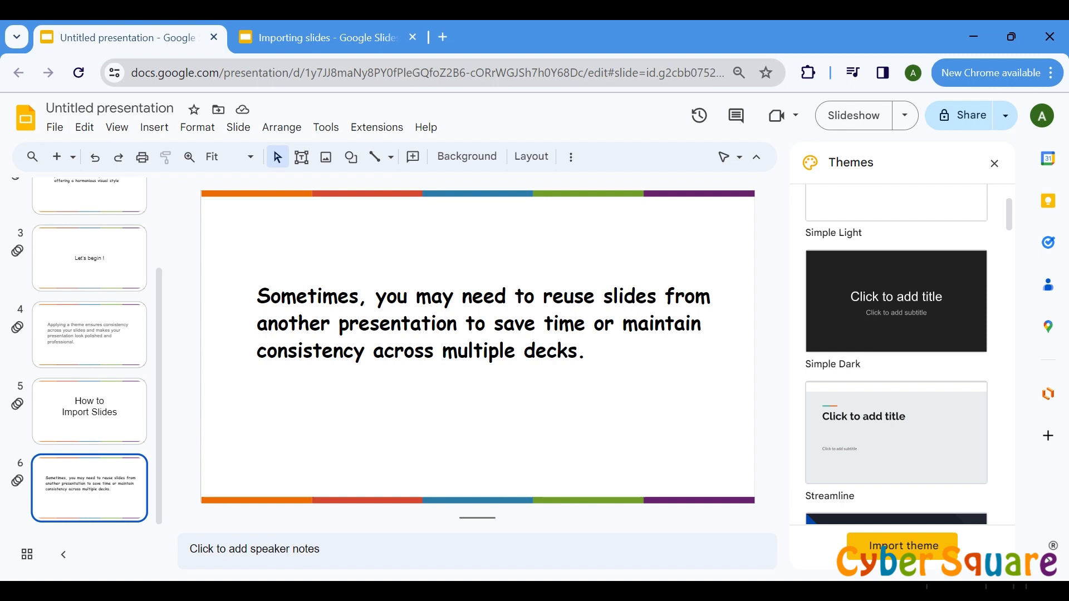
{"action": "mouse_move", "coordinate": [232, 445]}
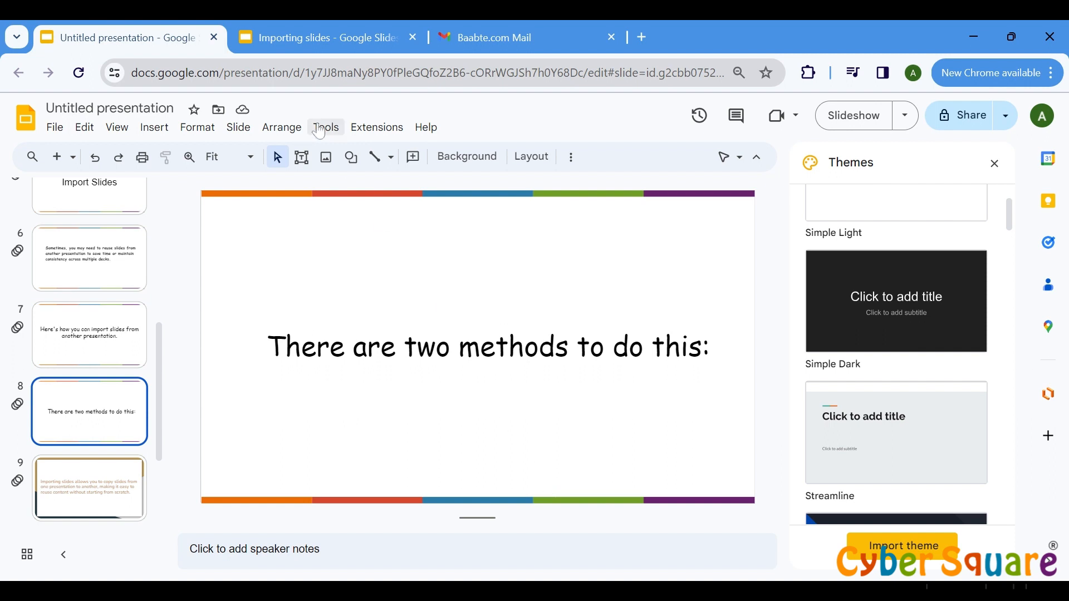
Step: Copy slide 3 from Importing slides and paste it seventh, keeping original styles
{"action": "left_click", "coordinate": [321, 38]}
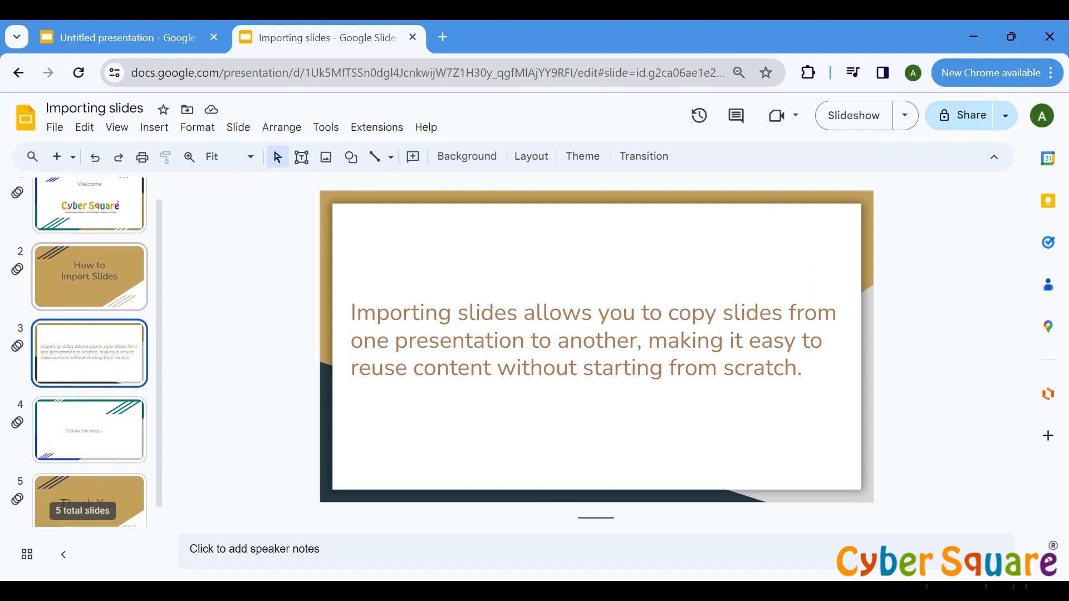
{"action": "right_click", "coordinate": [88, 355]}
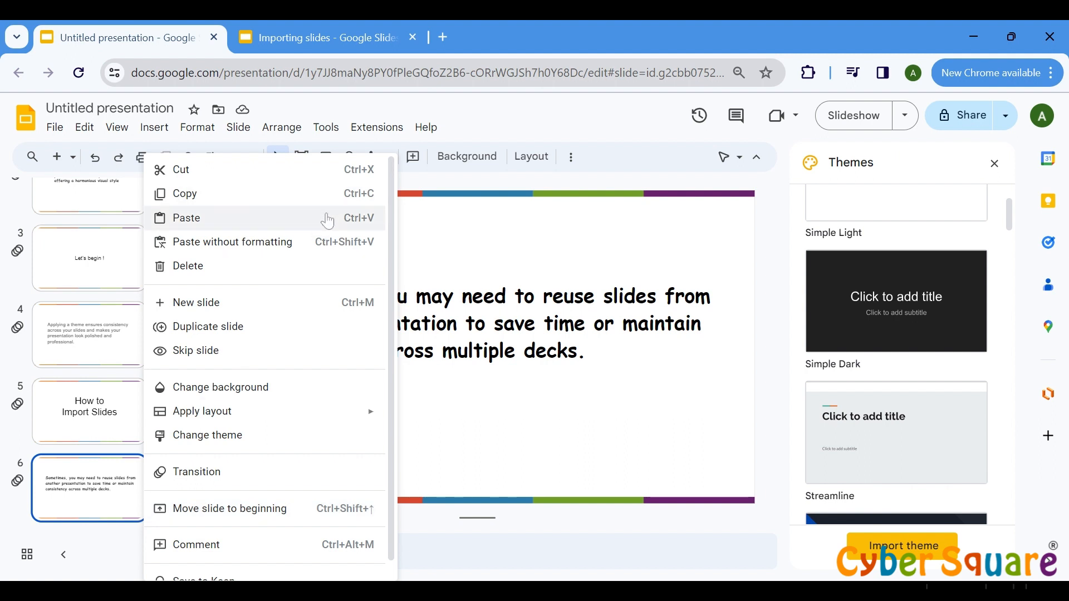
{"action": "left_click", "coordinate": [186, 218]}
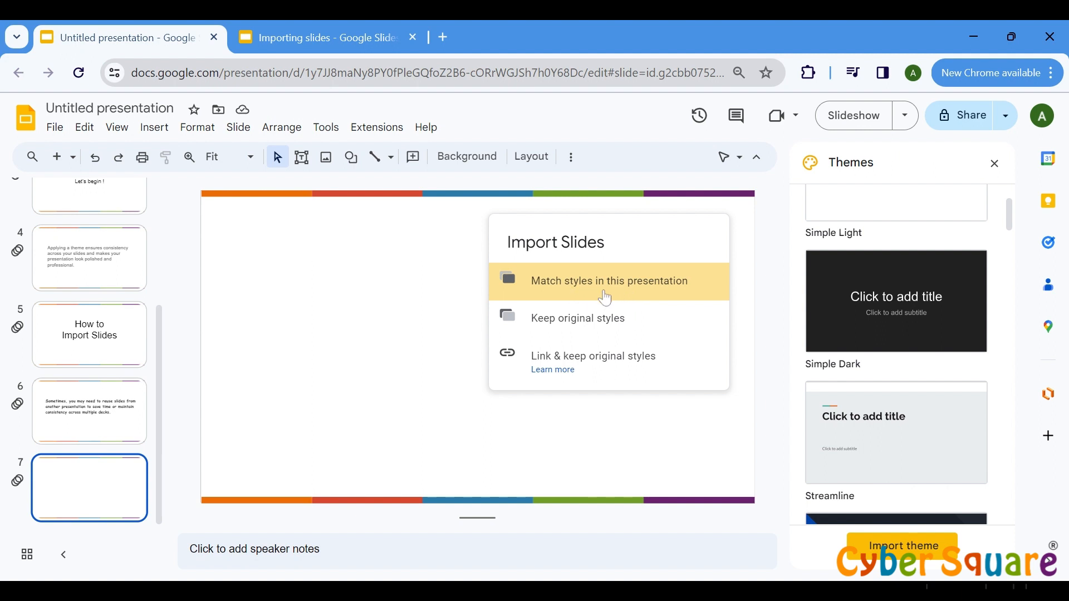
{"action": "mouse_move", "coordinate": [608, 318]}
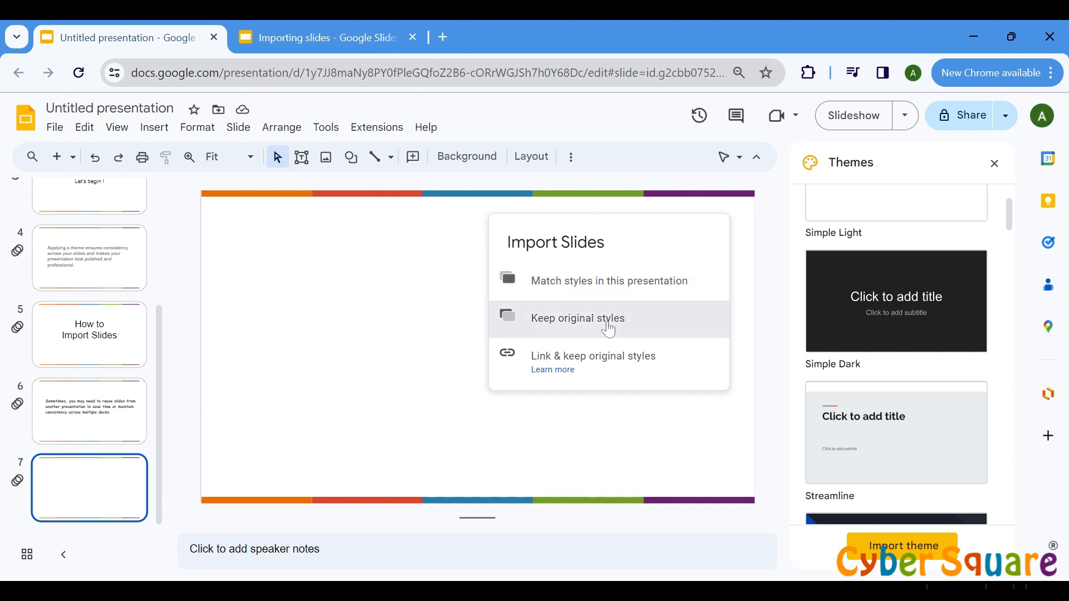
{"action": "left_click", "coordinate": [577, 319]}
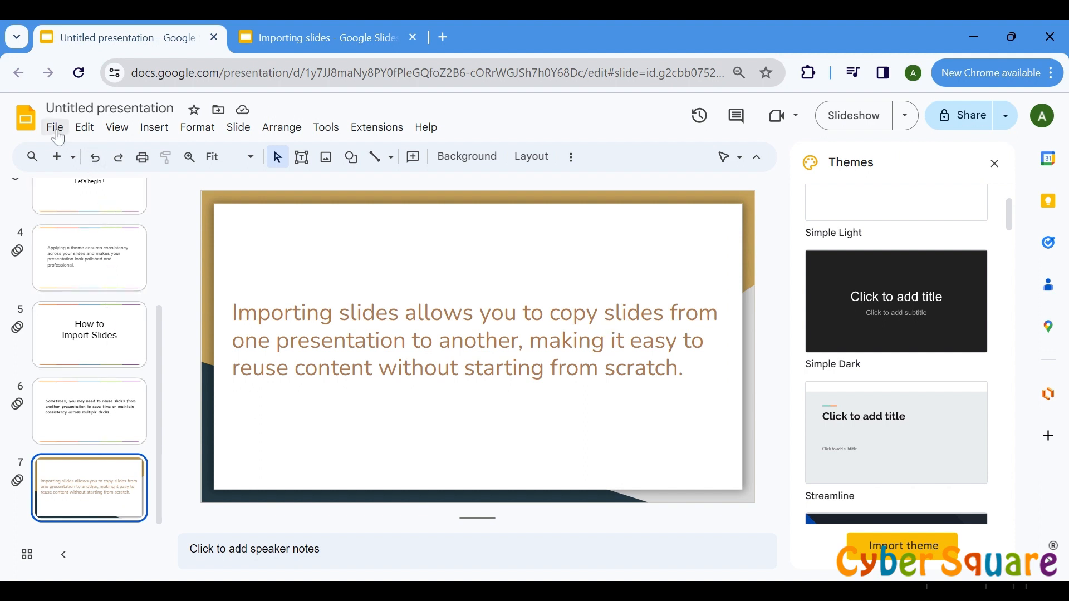
Step: Import the Follow the steps and Thank You slides from Importing slides, then review them
{"action": "left_click", "coordinate": [54, 127]}
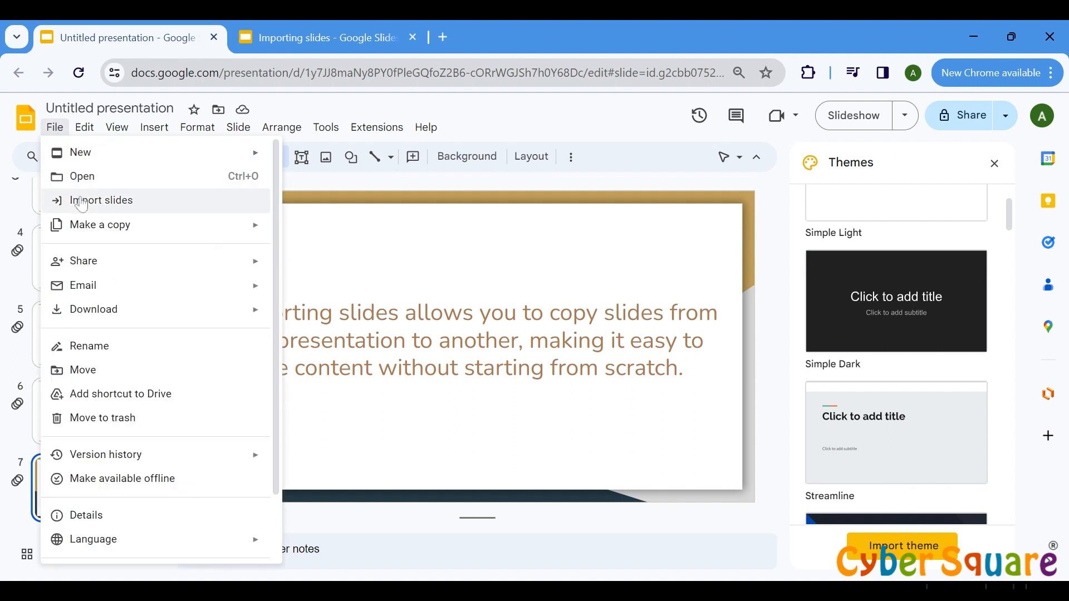
{"action": "left_click", "coordinate": [101, 200]}
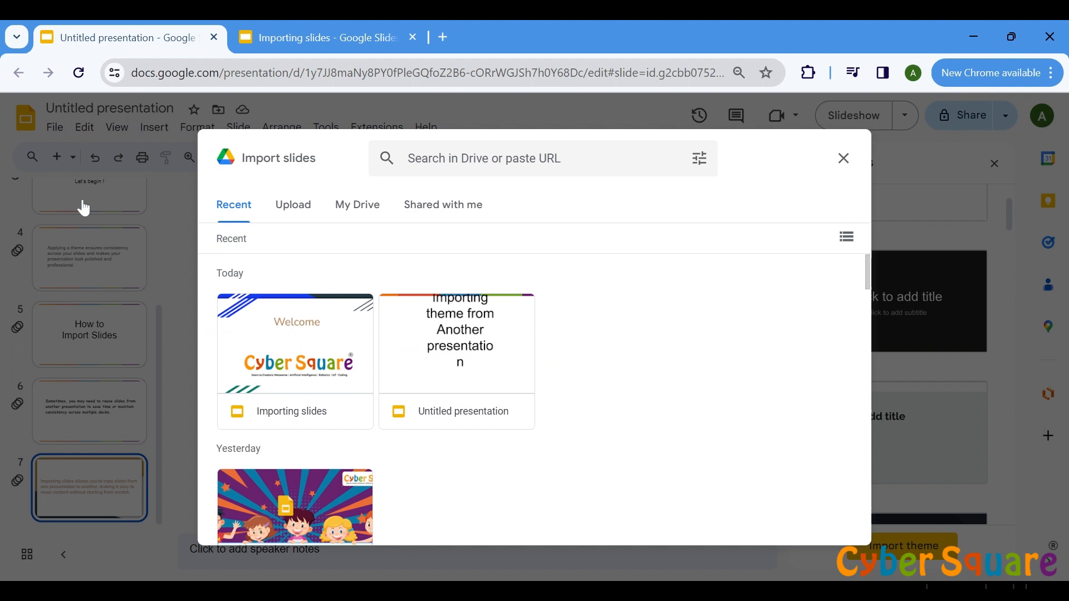
{"action": "mouse_move", "coordinate": [228, 288]}
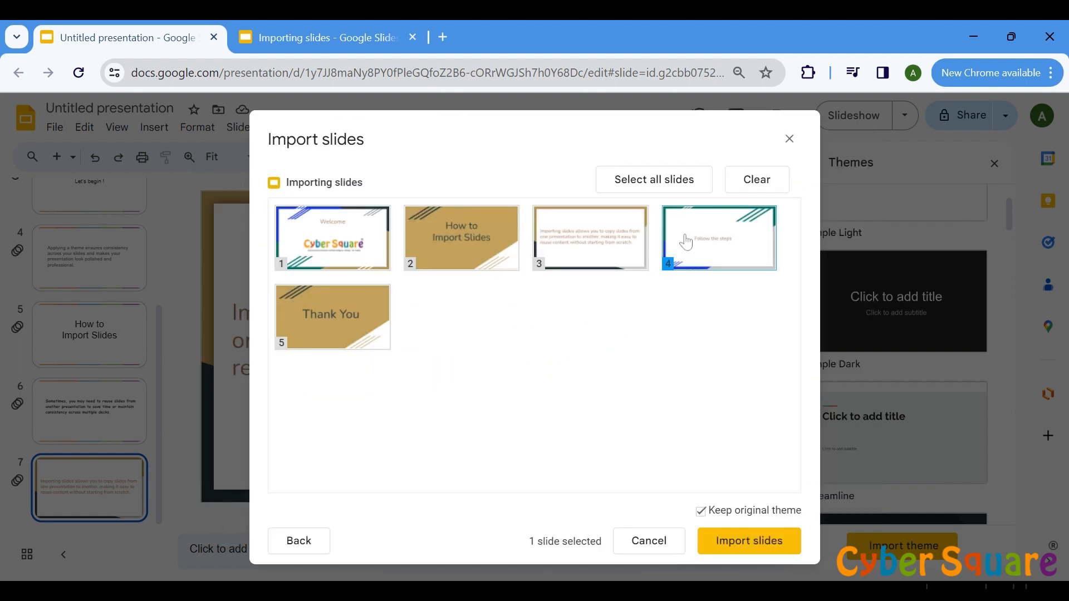
{"action": "left_click", "coordinate": [332, 317]}
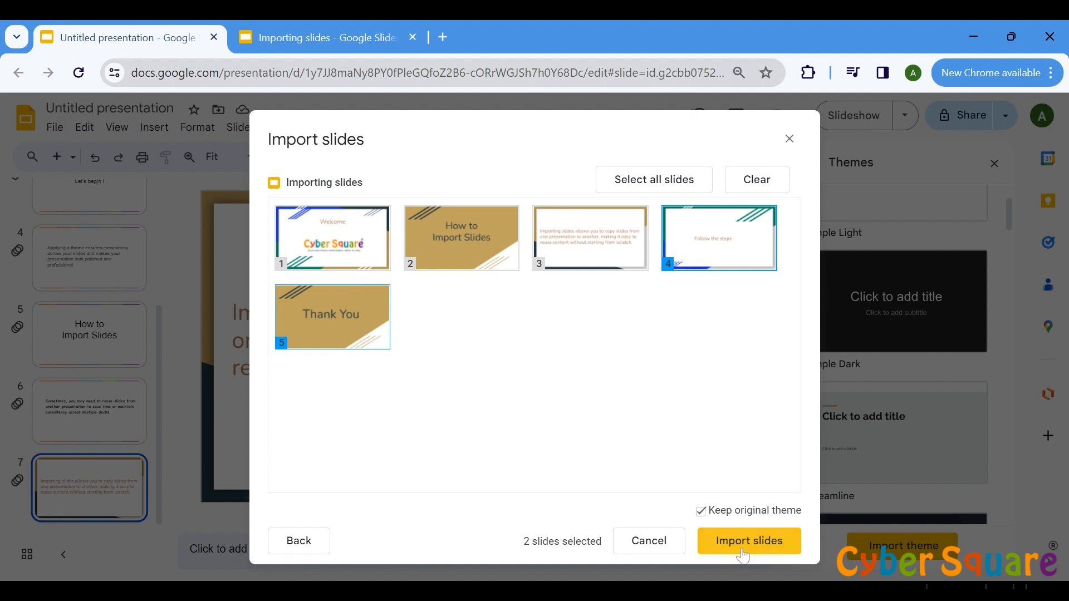
{"action": "left_click", "coordinate": [747, 541]}
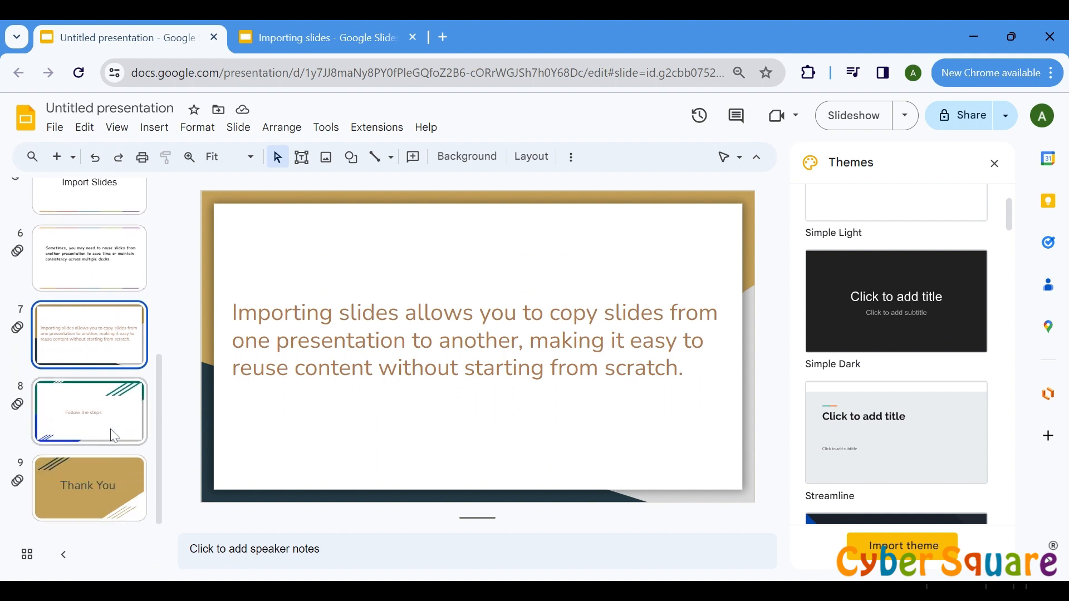
{"action": "left_click", "coordinate": [88, 411]}
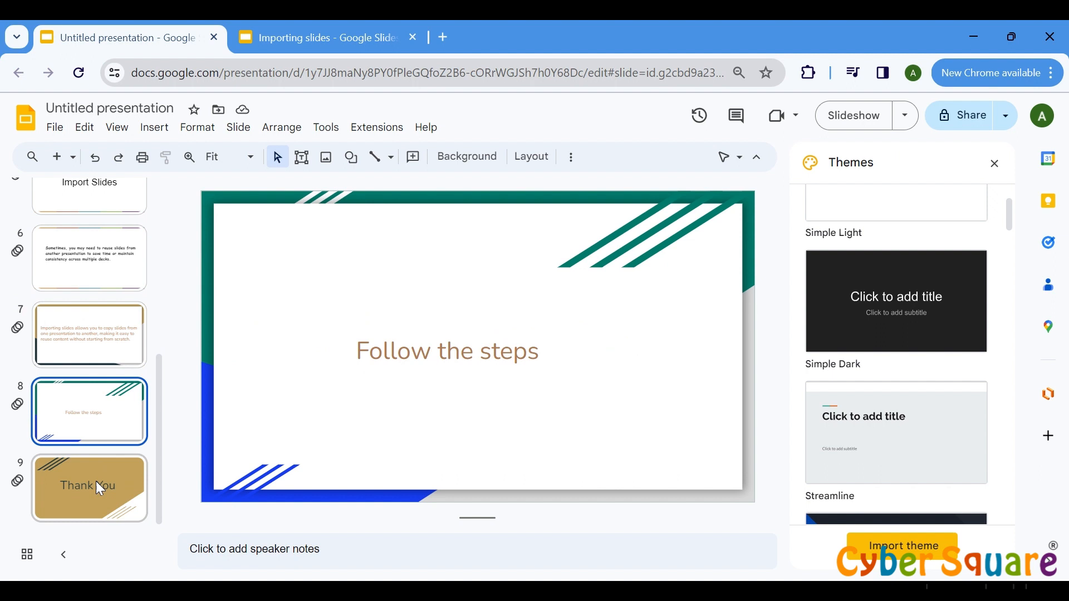
{"action": "left_click", "coordinate": [89, 488]}
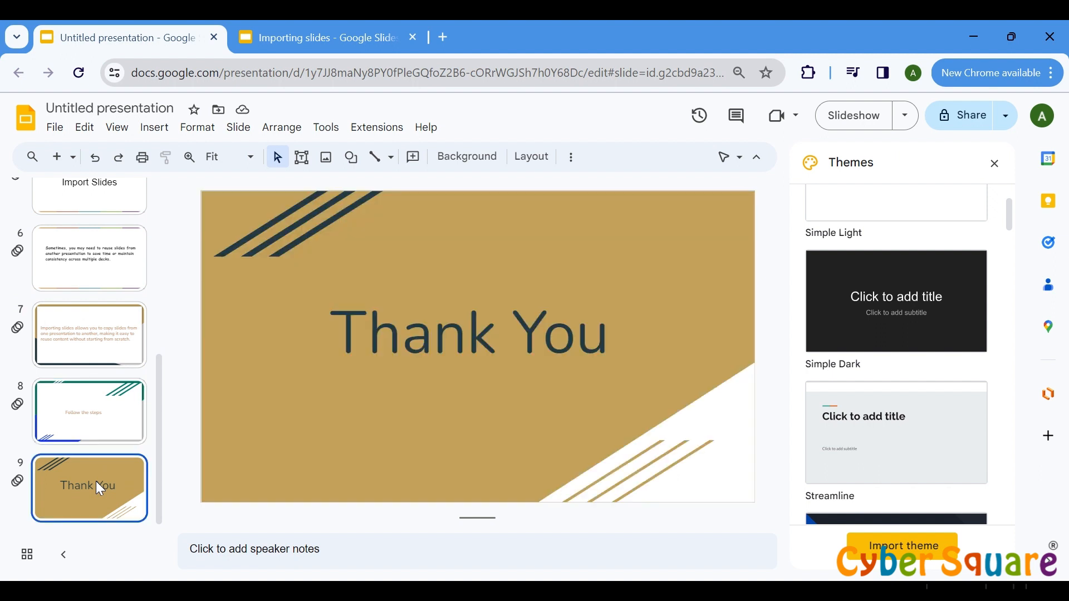